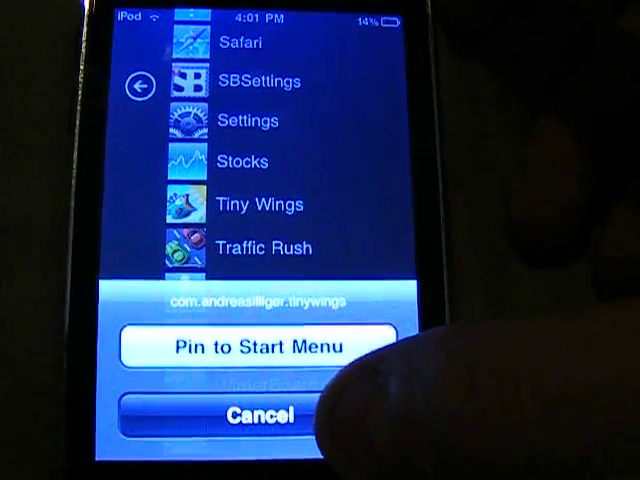
Pin Tiny Wings from the app list to the Windows Phone-style start screen
click(253, 417)
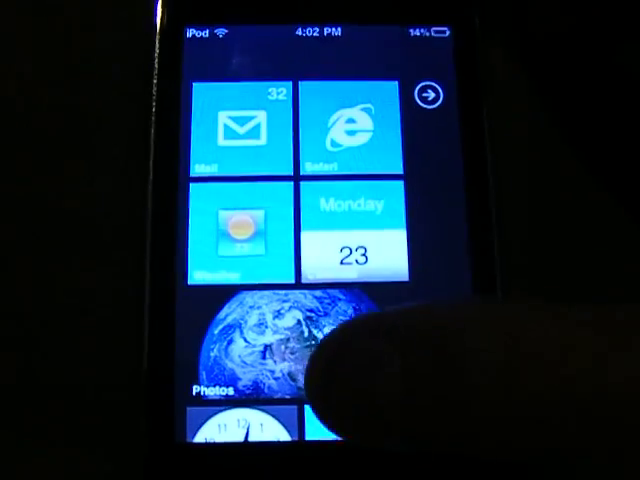
scroll(down, 3)
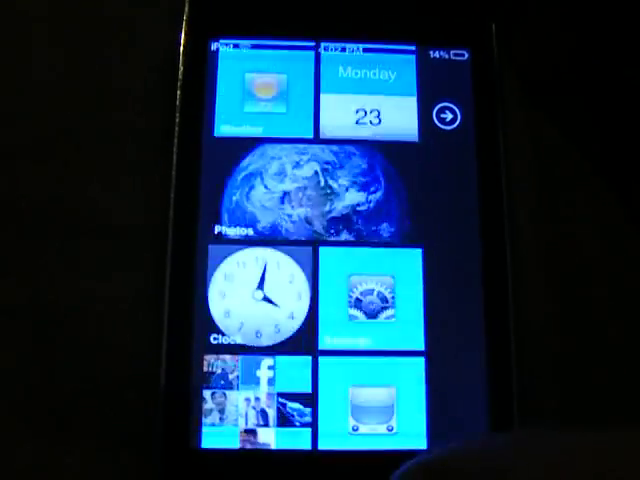